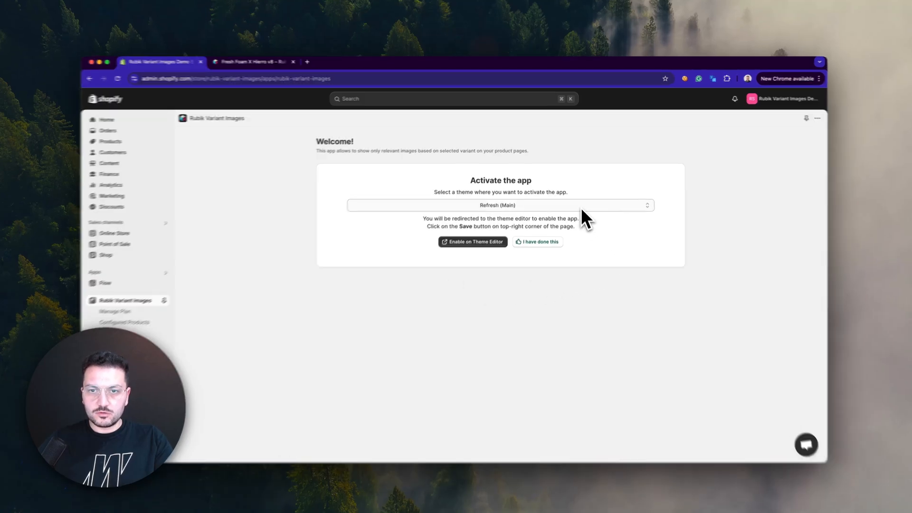
Enable the app in the Refresh theme editor and confirm the theme activation is done.
click(497, 205)
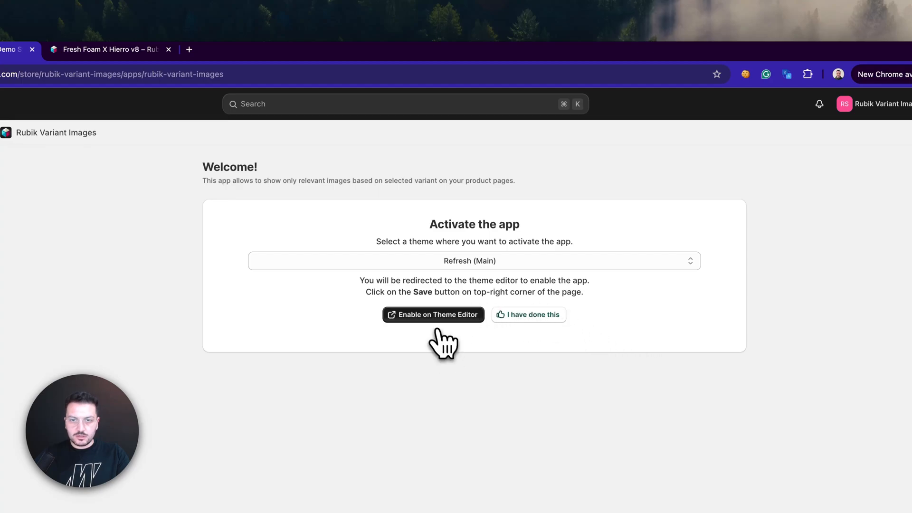
mouse_move(436, 335)
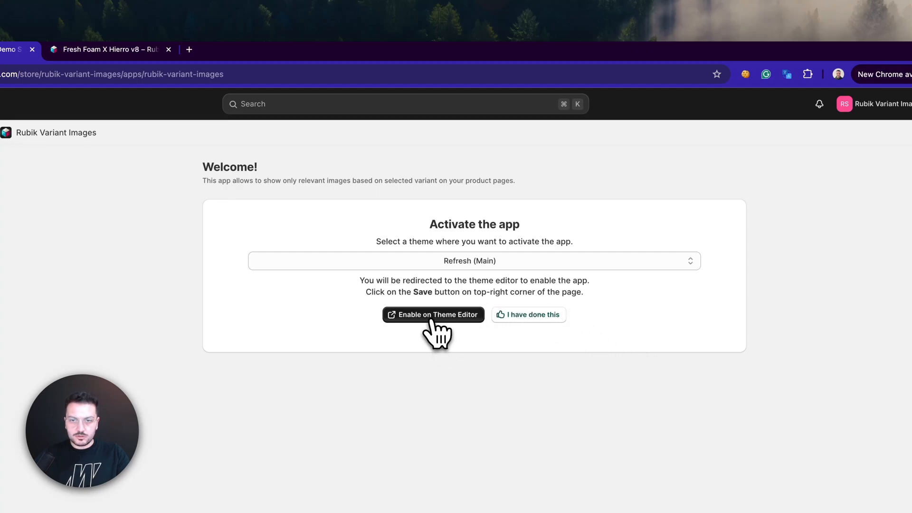
click(433, 315)
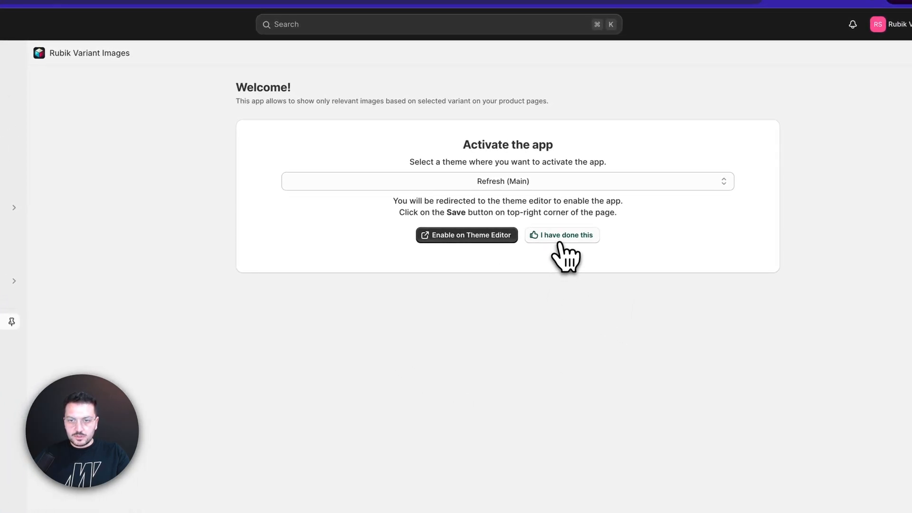
click(562, 235)
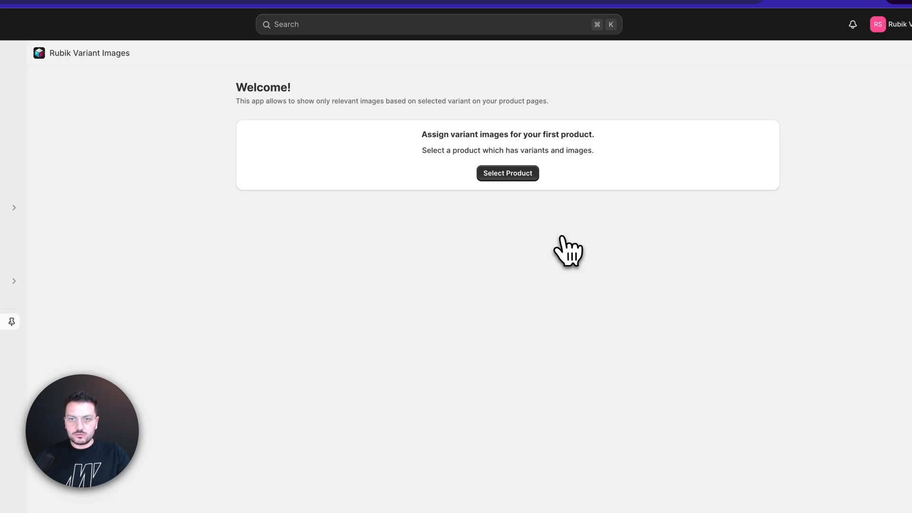
Select Fresh Foam X Hierro v8 as the product, listing its Olive, Orange and Black variants.
click(506, 173)
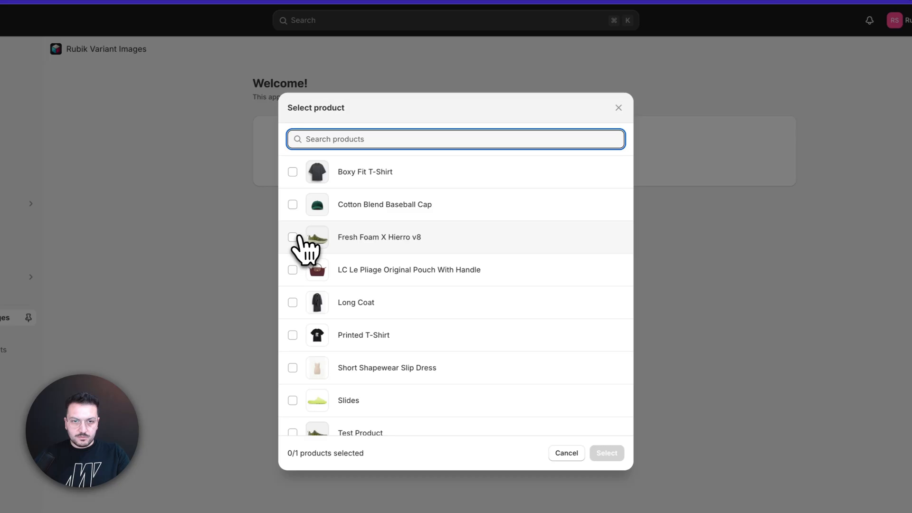
click(293, 237)
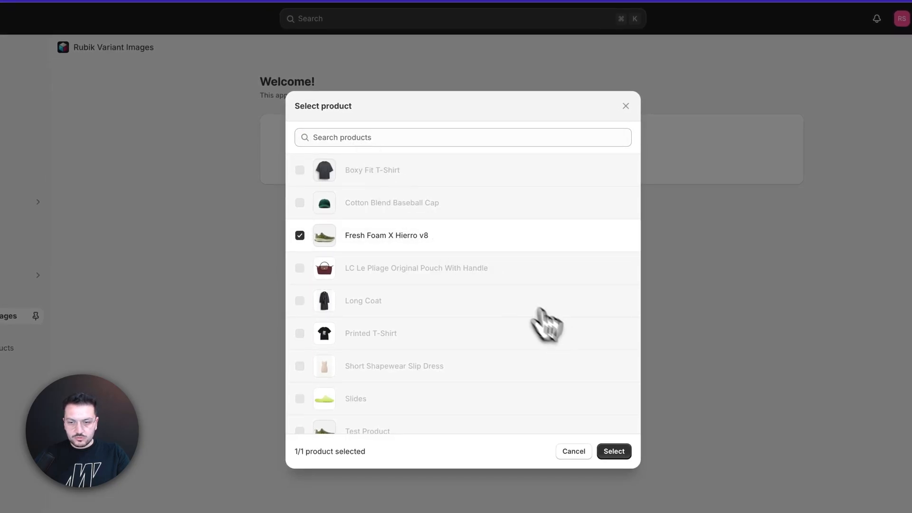
click(612, 450)
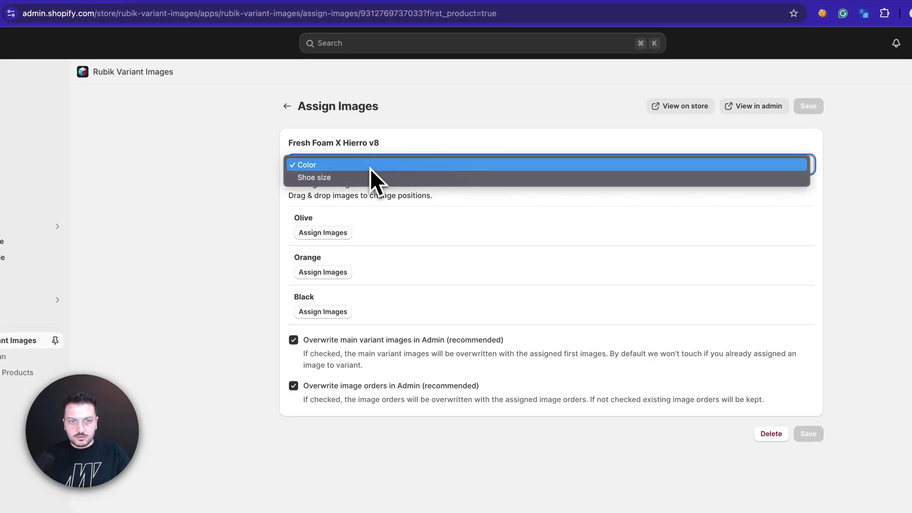
Group images by Color and assign four matching shoe photos each to Olive and Orange.
click(305, 164)
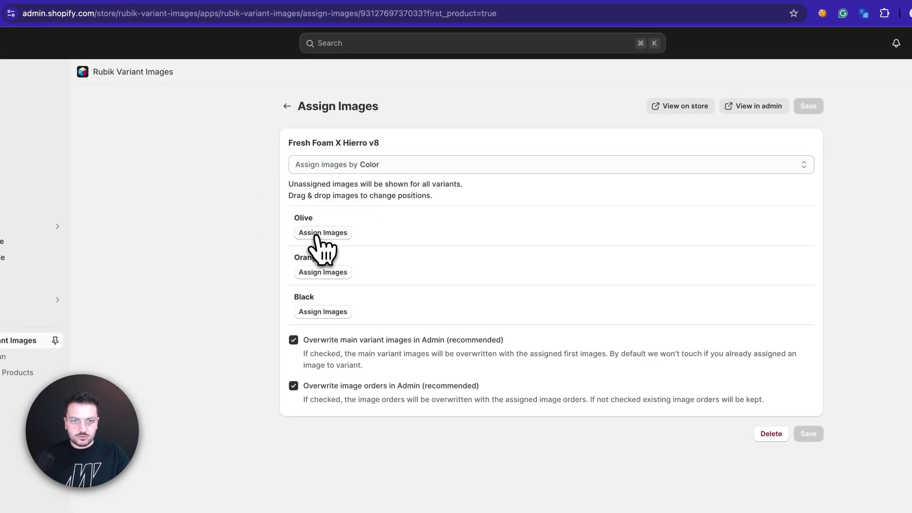
click(322, 233)
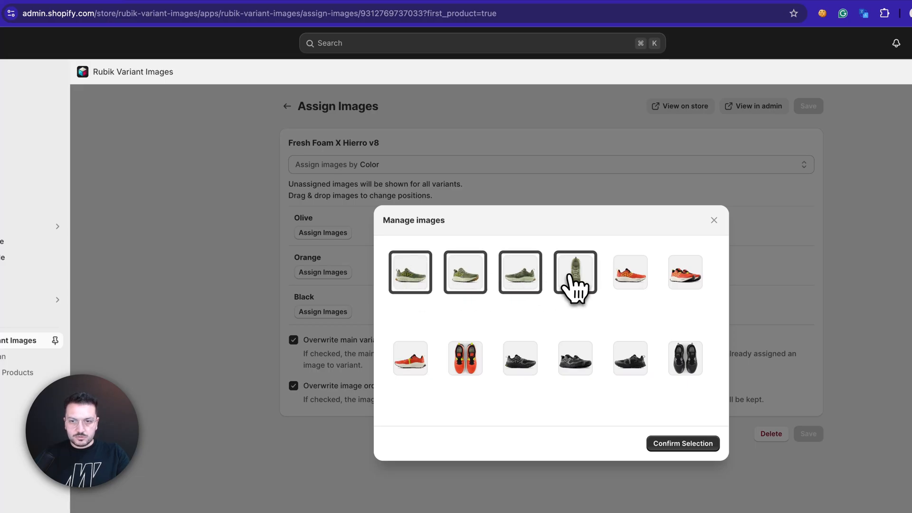
click(683, 444)
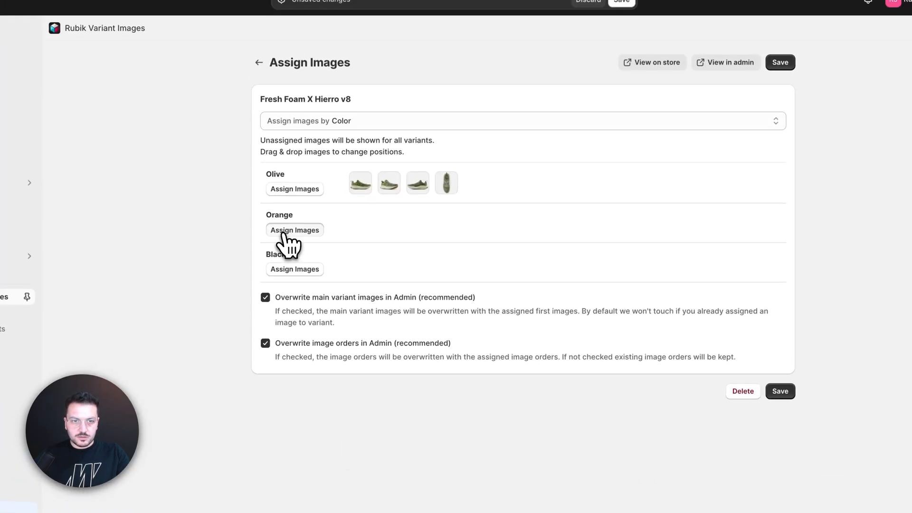
click(295, 230)
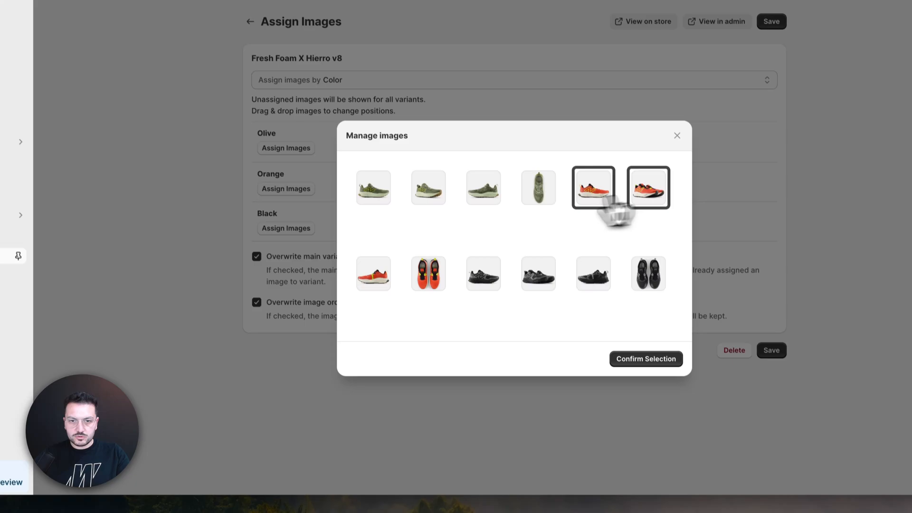
click(645, 358)
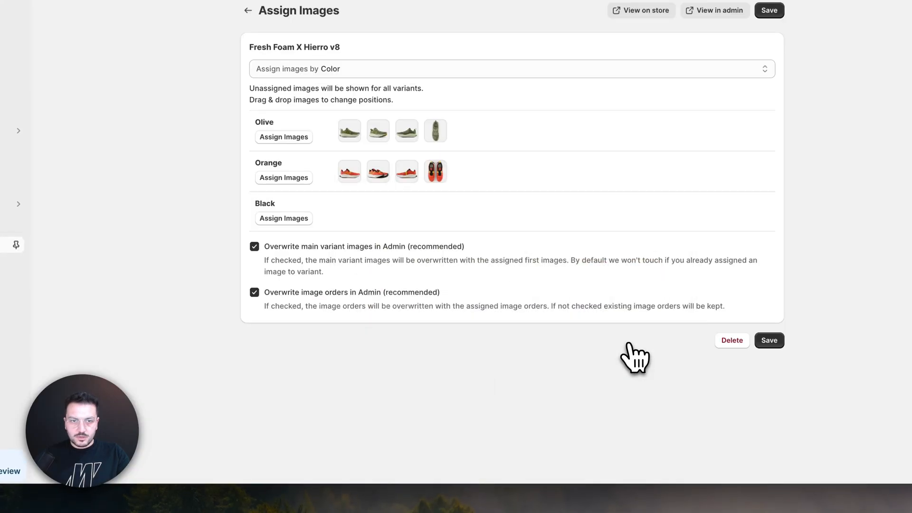
Assign Black its four shoe photos and reorder them so the top-down pair comes last.
click(284, 218)
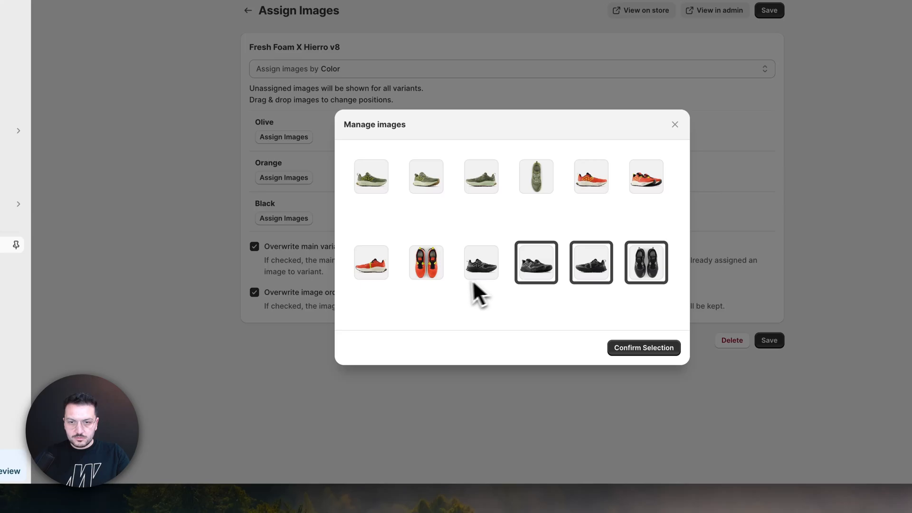
click(643, 348)
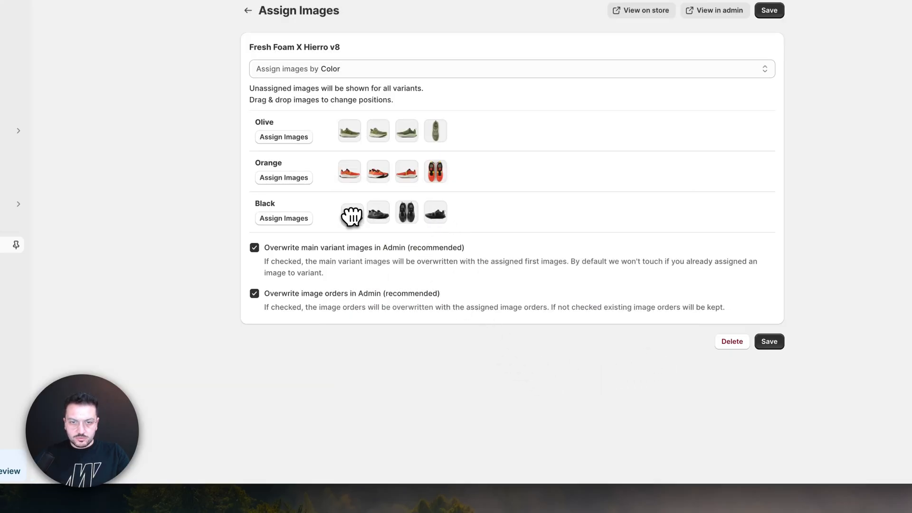
drag(350, 212, 440, 212)
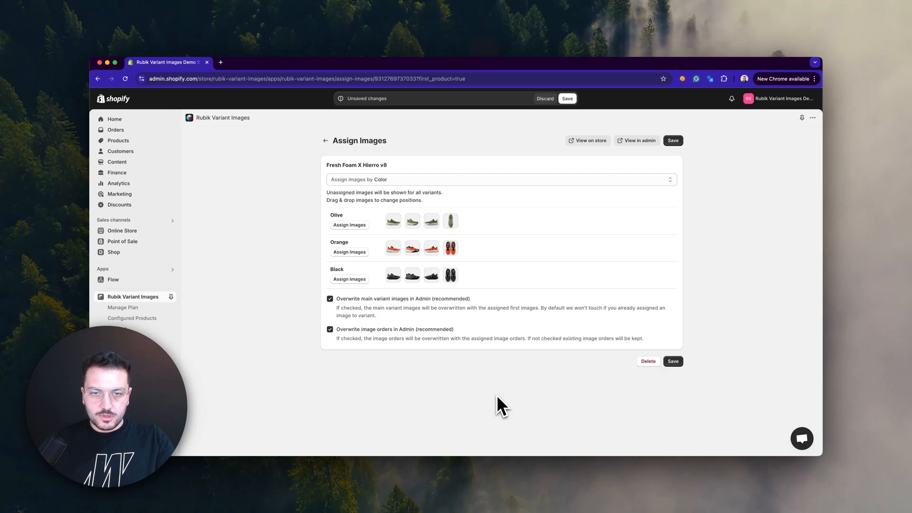
mouse_move(419, 381)
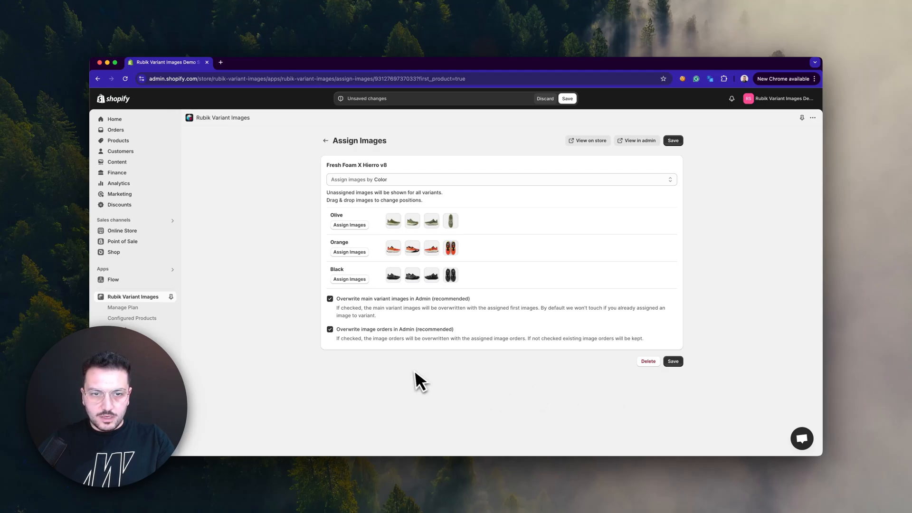
mouse_move(385, 342)
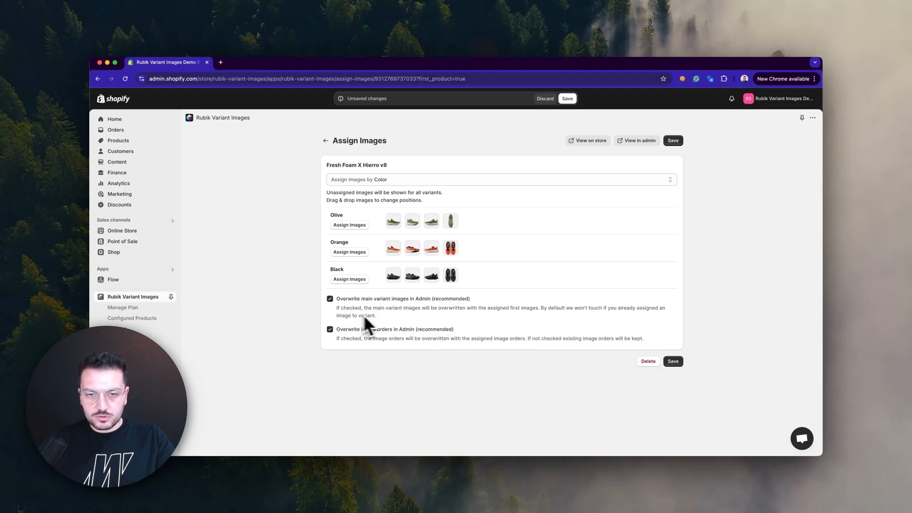
mouse_move(394, 348)
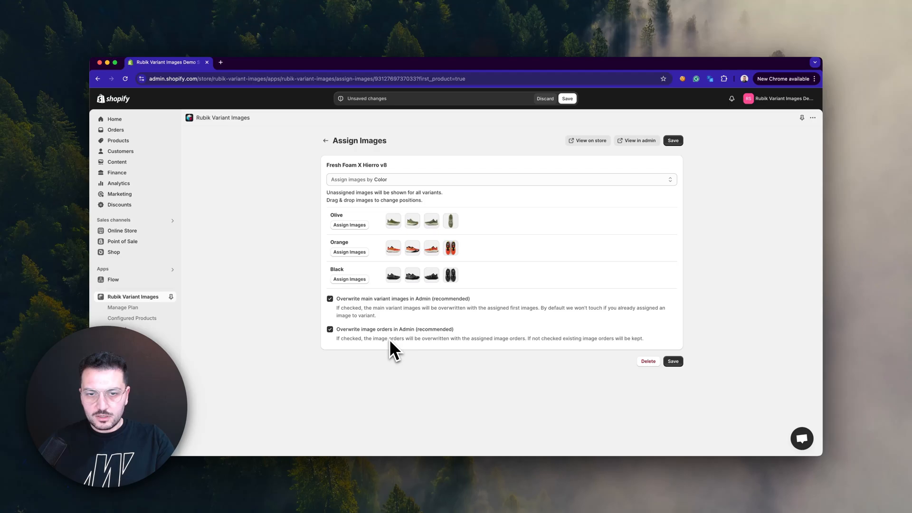
mouse_move(492, 366)
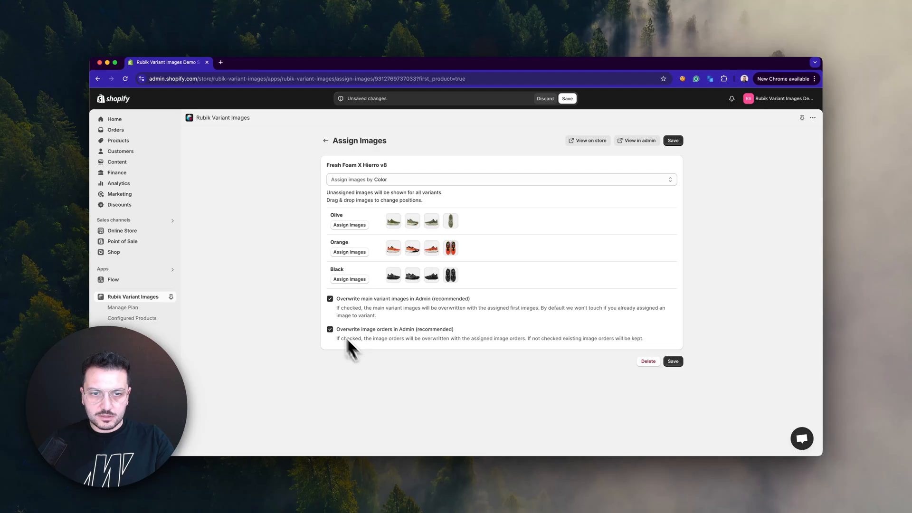
mouse_move(463, 358)
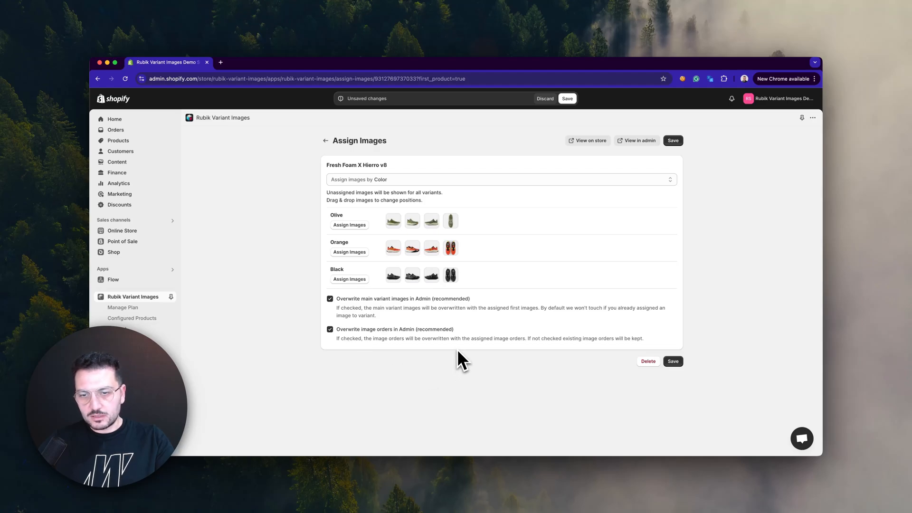
Save the Olive, Orange and Black image assignments and reach the Verify Setup page.
click(673, 361)
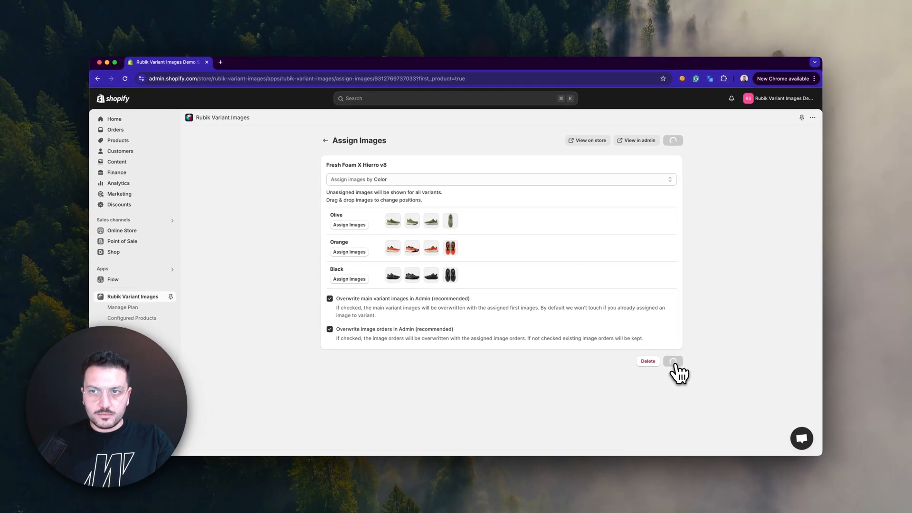
click(673, 361)
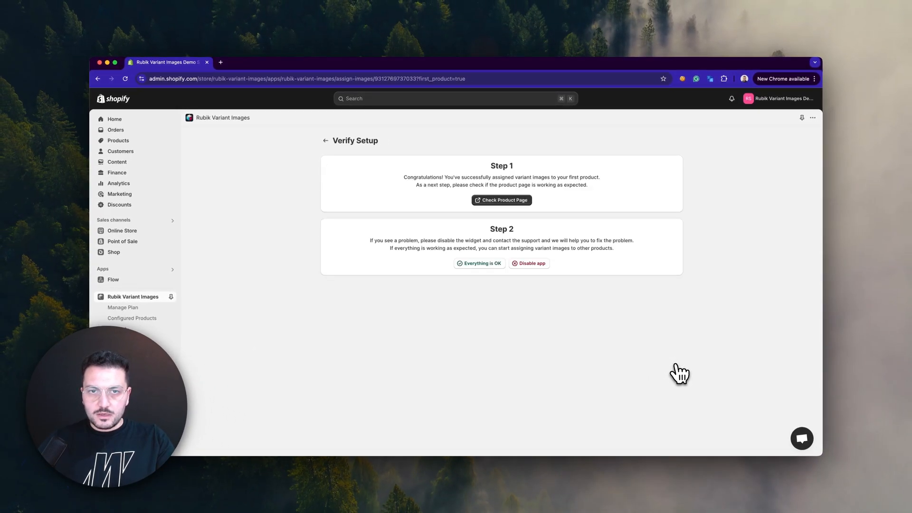
Open the storefront product page and switch to Orange then Black to check each shows its own photos.
click(501, 200)
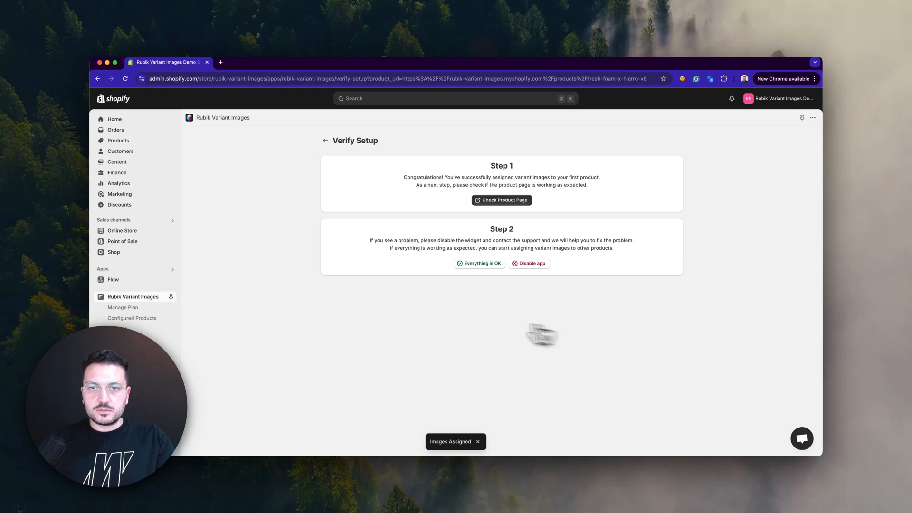
mouse_move(587, 227)
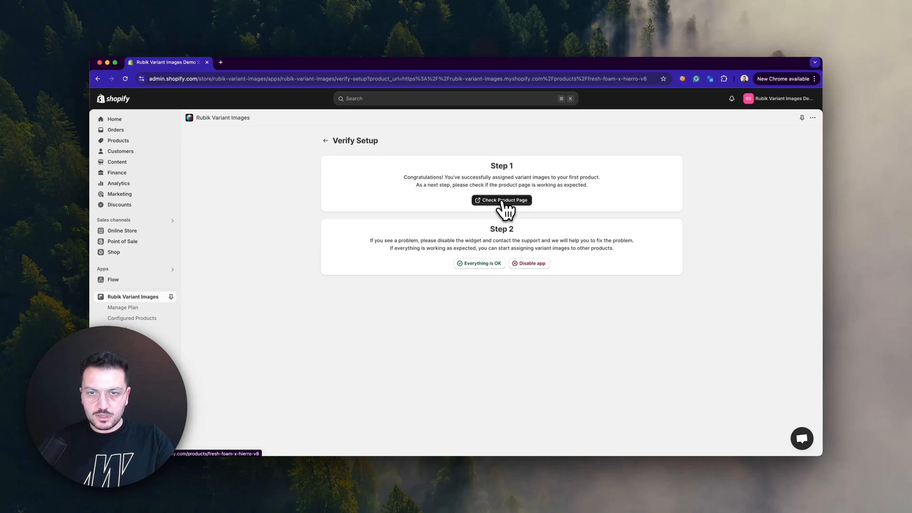
click(501, 201)
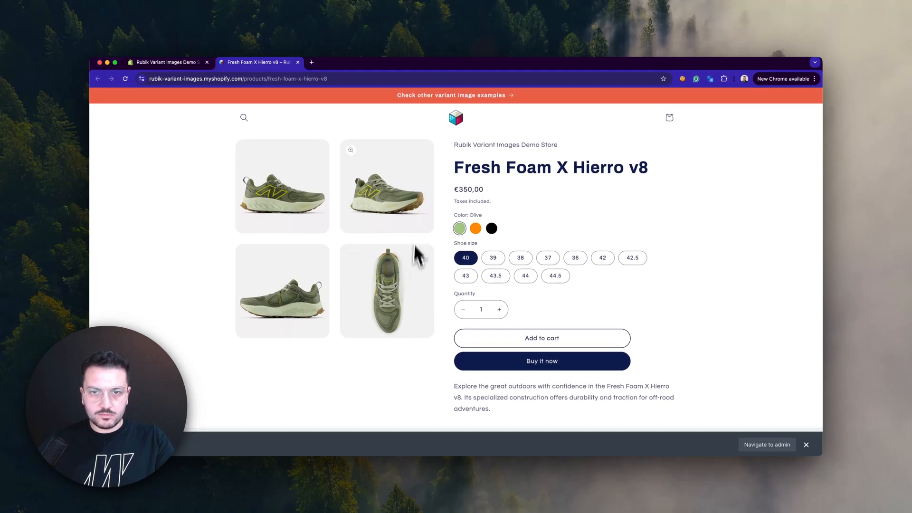
click(475, 228)
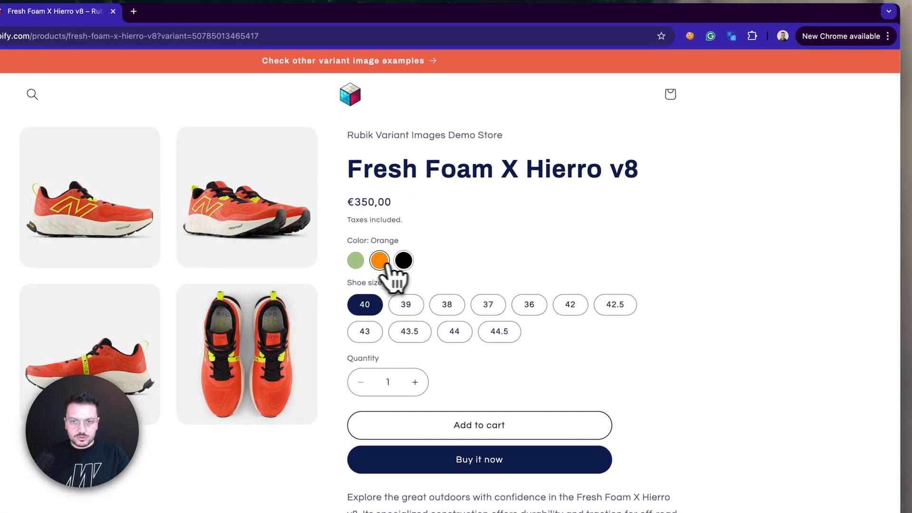
click(402, 260)
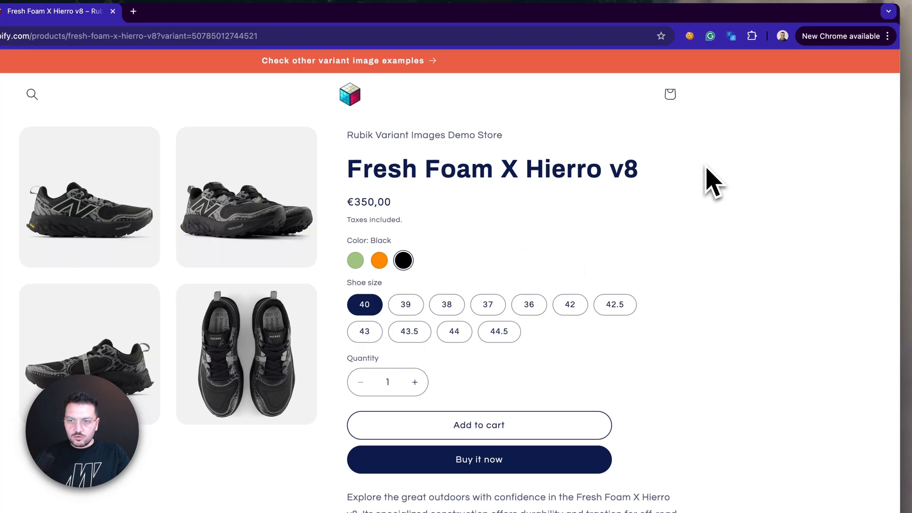
Inspect the product page at phone size and switch colour to check variant images there.
right_click(713, 181)
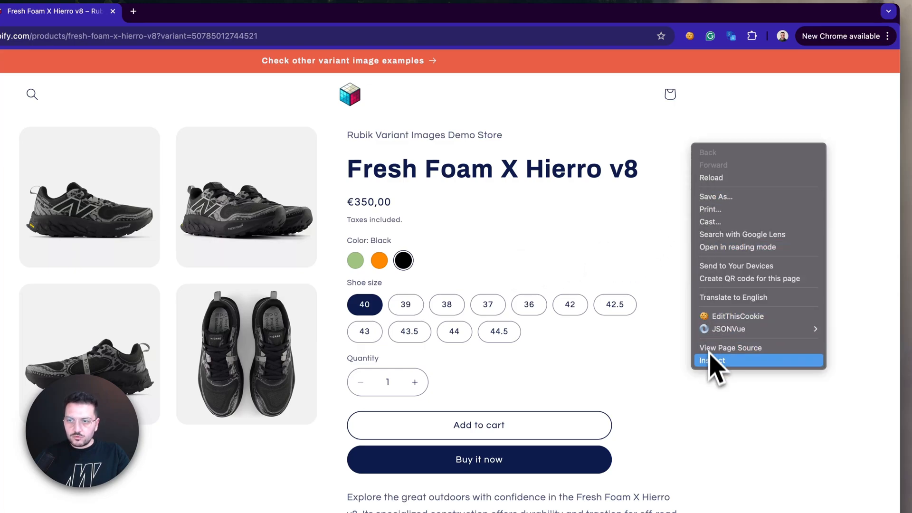
click(711, 360)
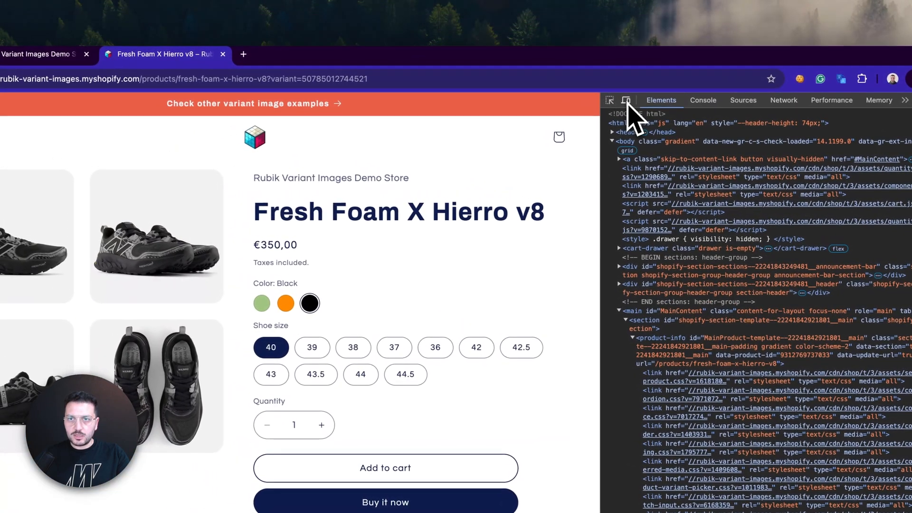
click(627, 100)
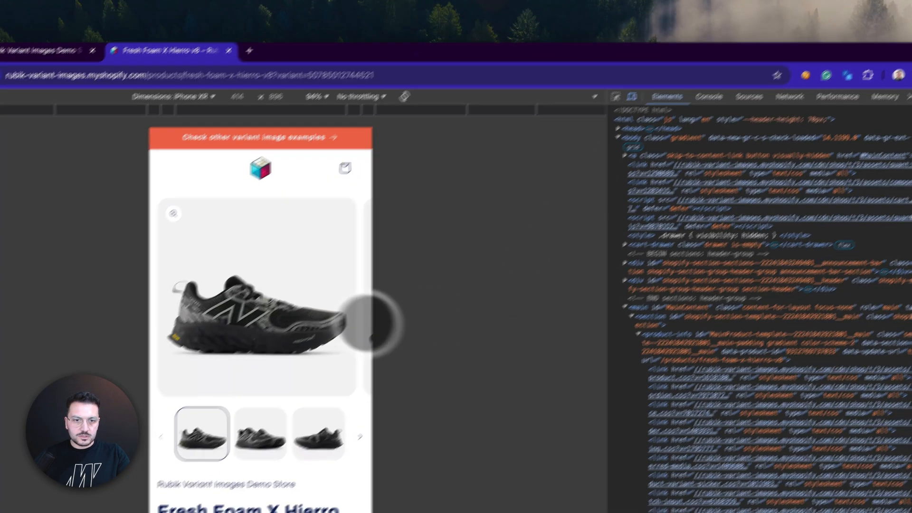
scroll(down, 3)
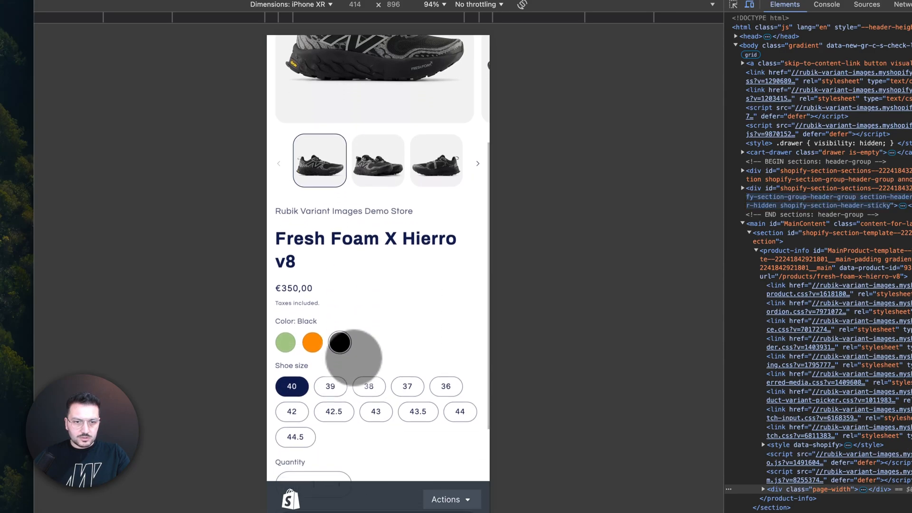
click(313, 343)
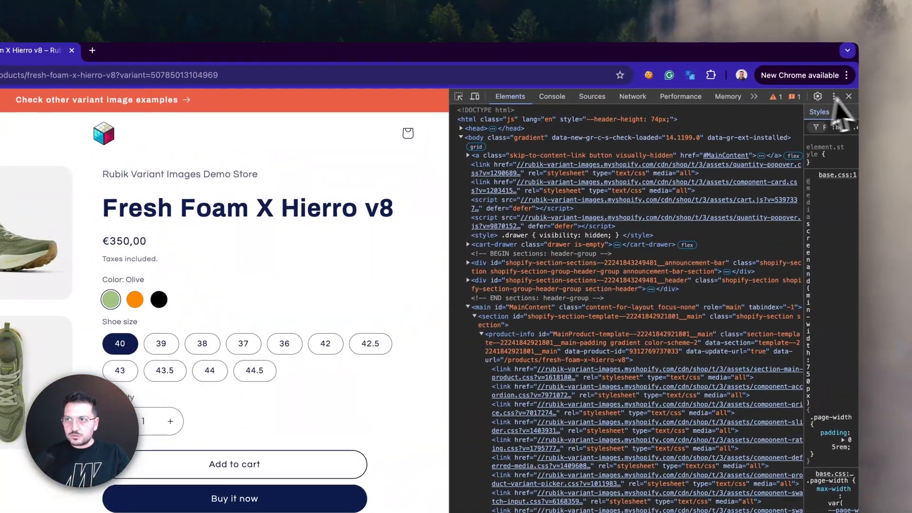
Close DevTools and the storefront tab to return to the Verify Setup page.
click(849, 96)
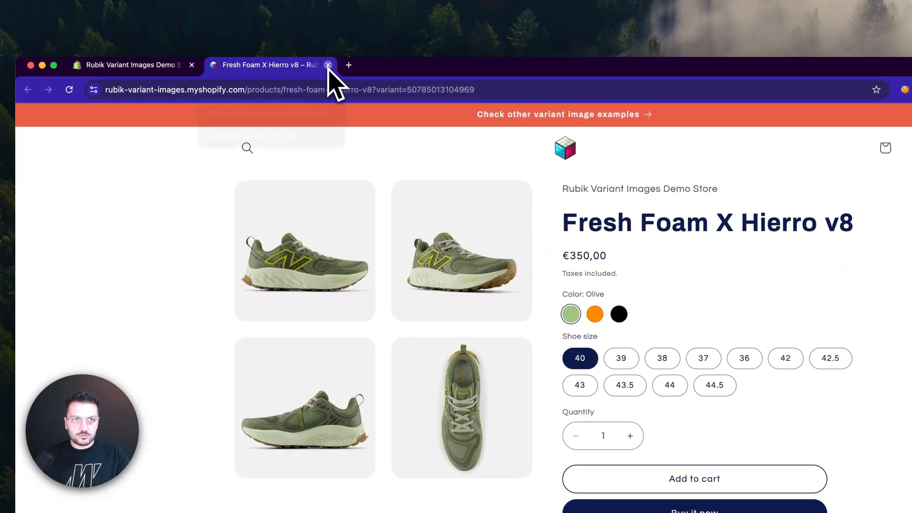
click(328, 65)
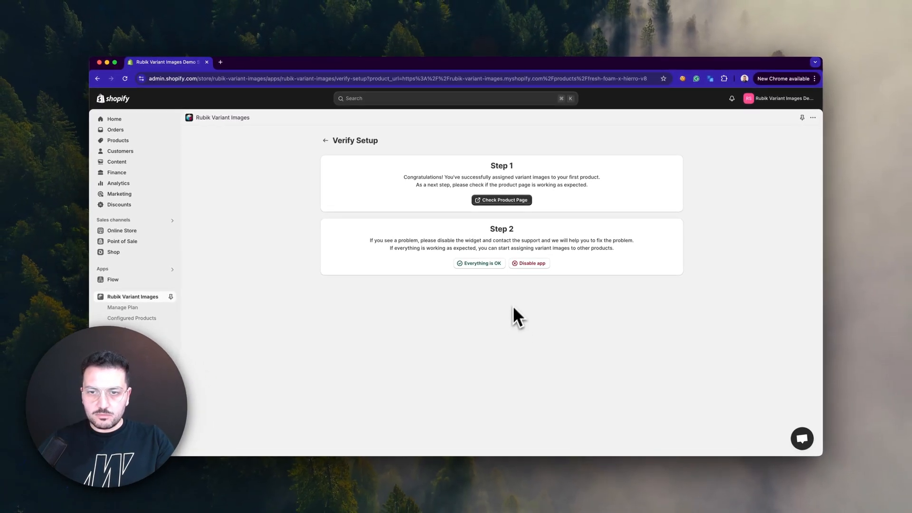
mouse_move(533, 289)
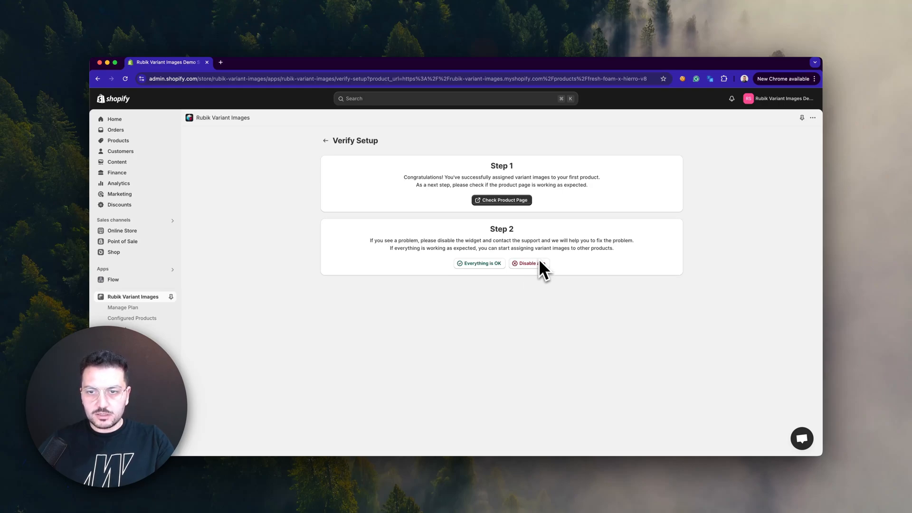
mouse_move(541, 289)
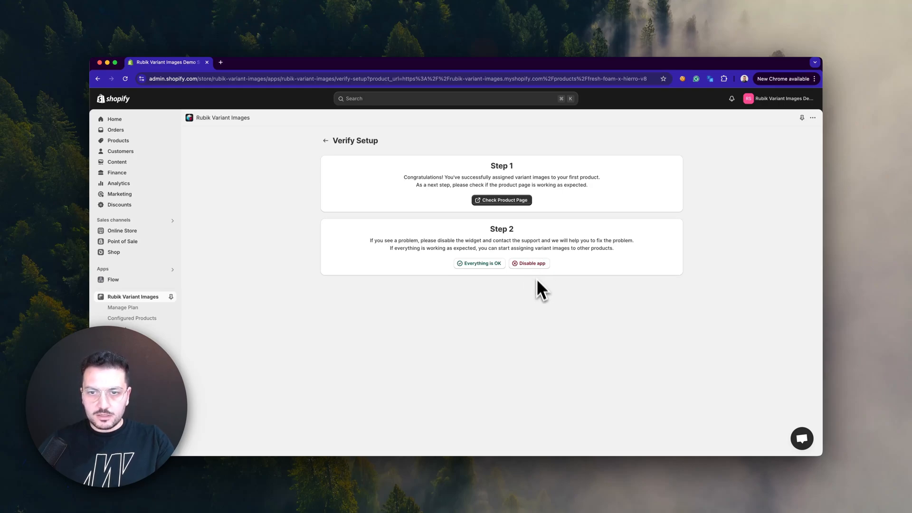
mouse_move(542, 305)
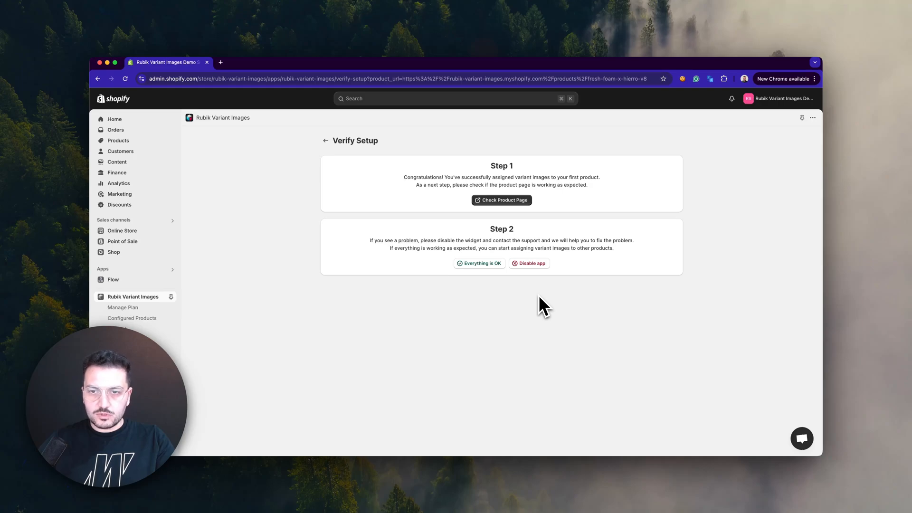
mouse_move(539, 305)
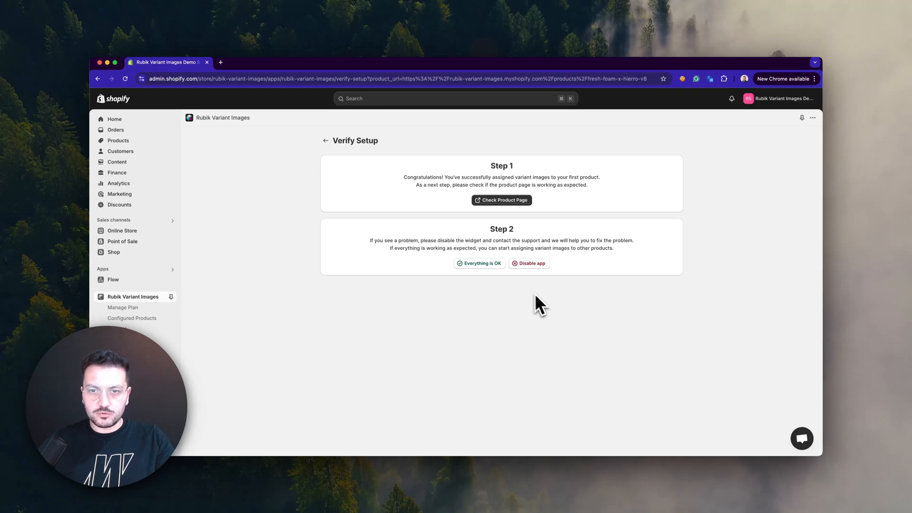